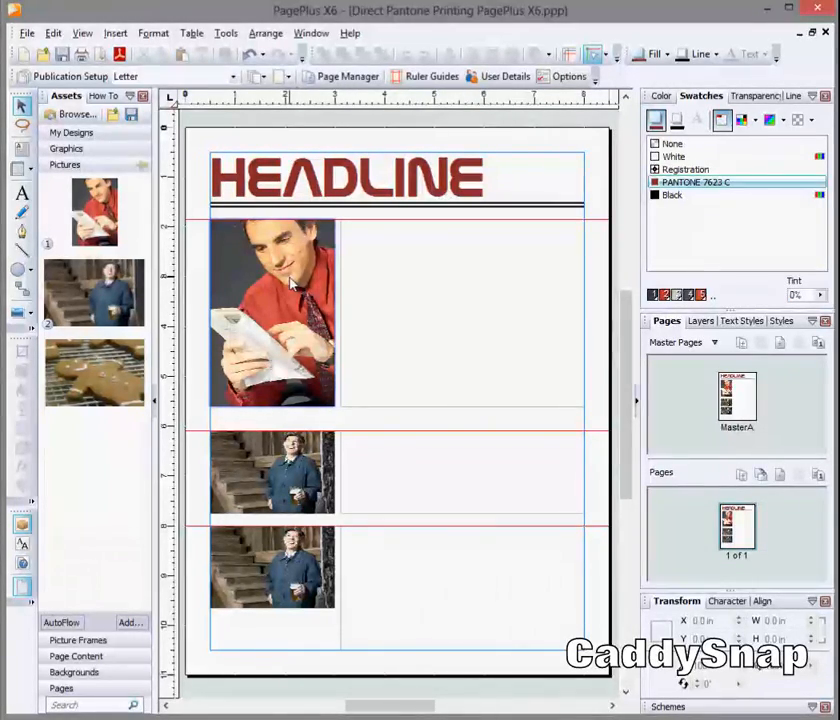
- Flow placeholder body text into the empty text frames beside the pictures
left_click(272, 310)
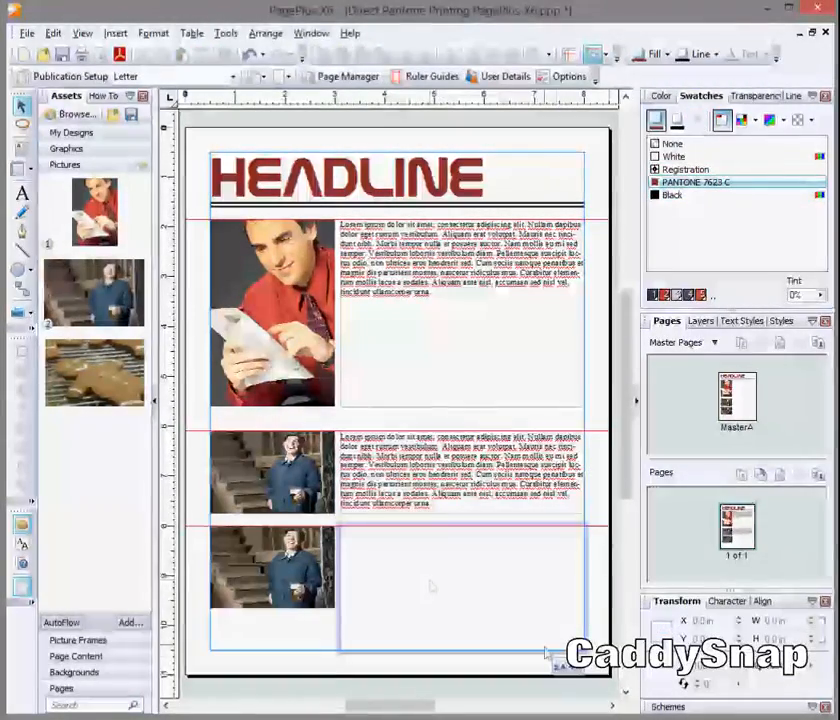
- Start choosing a tint colour for the pictures from the Swatches colour selector
left_click(460, 590)
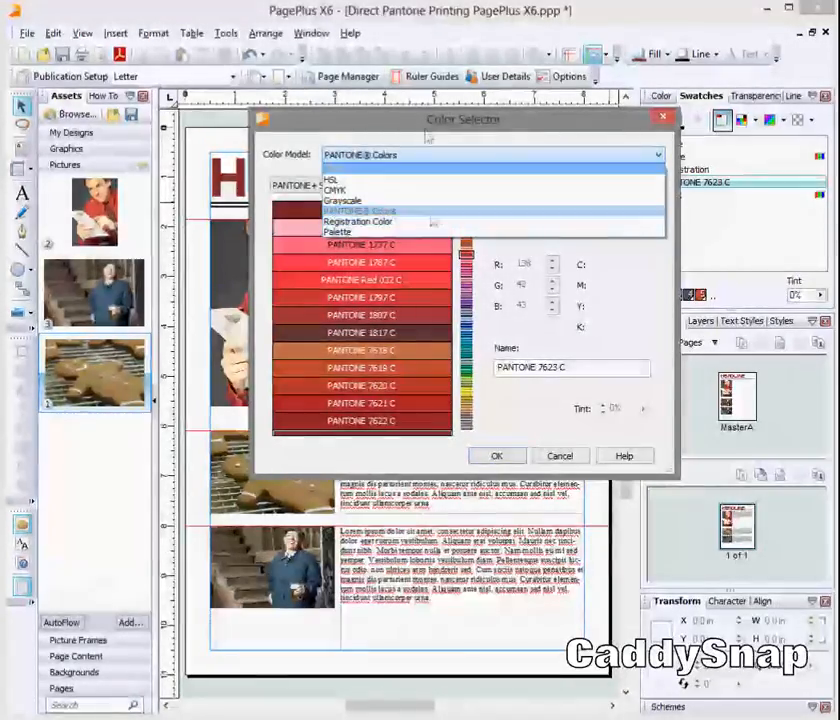
- Apply the PANTONE 7623 C tint to all three photos
left_click(496, 456)
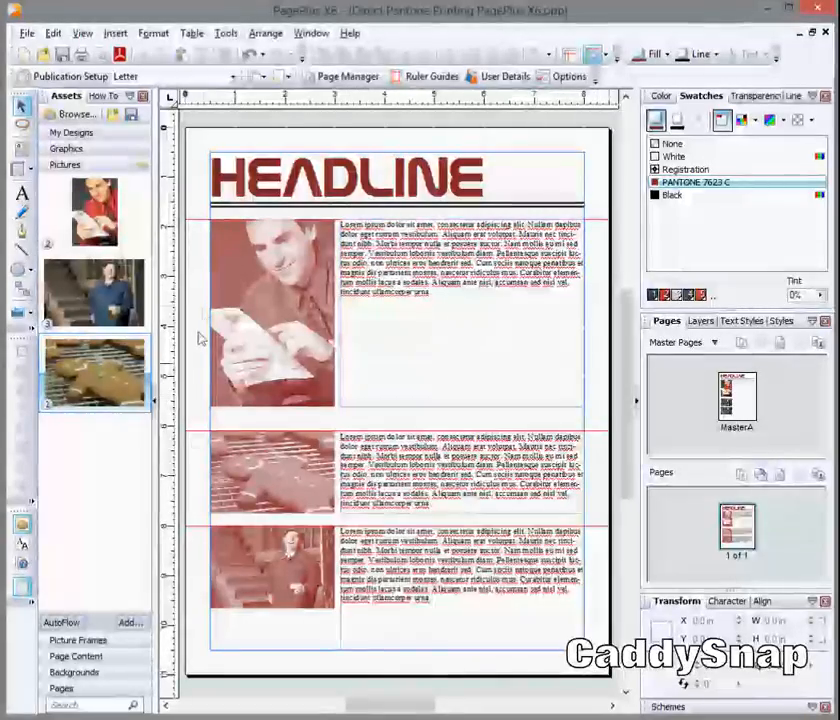
left_click(270, 584)
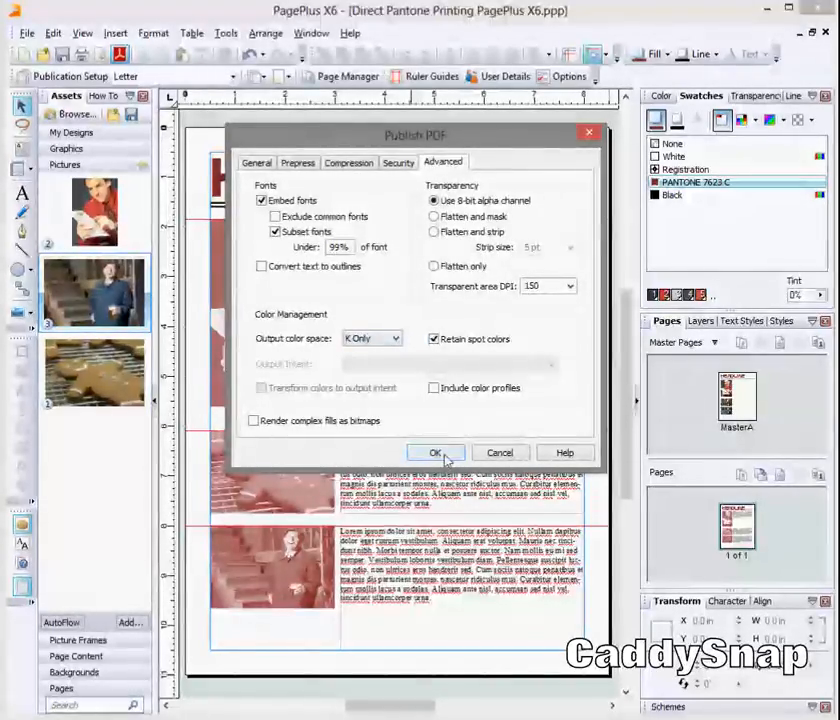
- Confirm the black-only Publish PDF settings and save the PDF to the Desktop
left_click(436, 452)
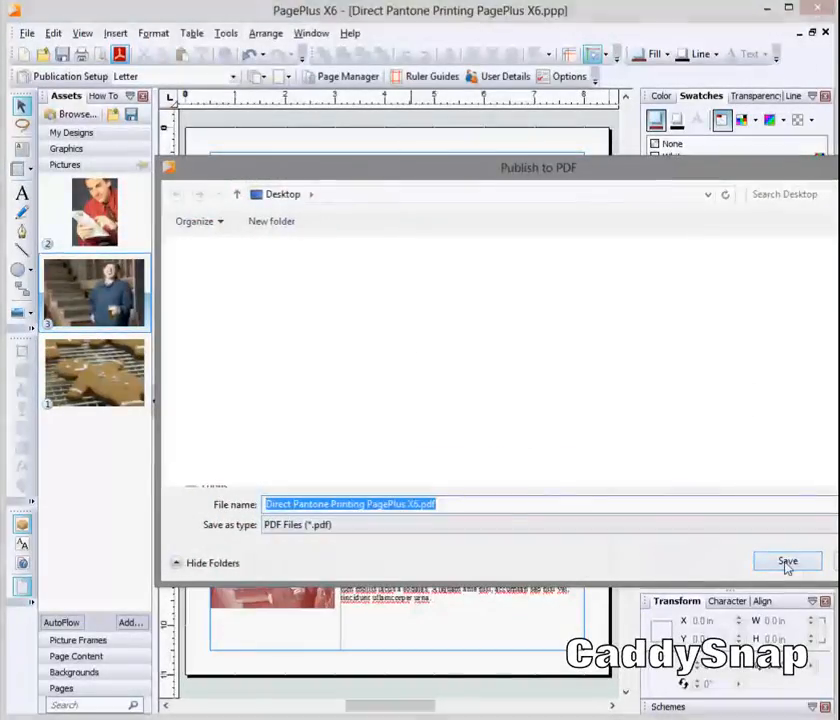
left_click(788, 560)
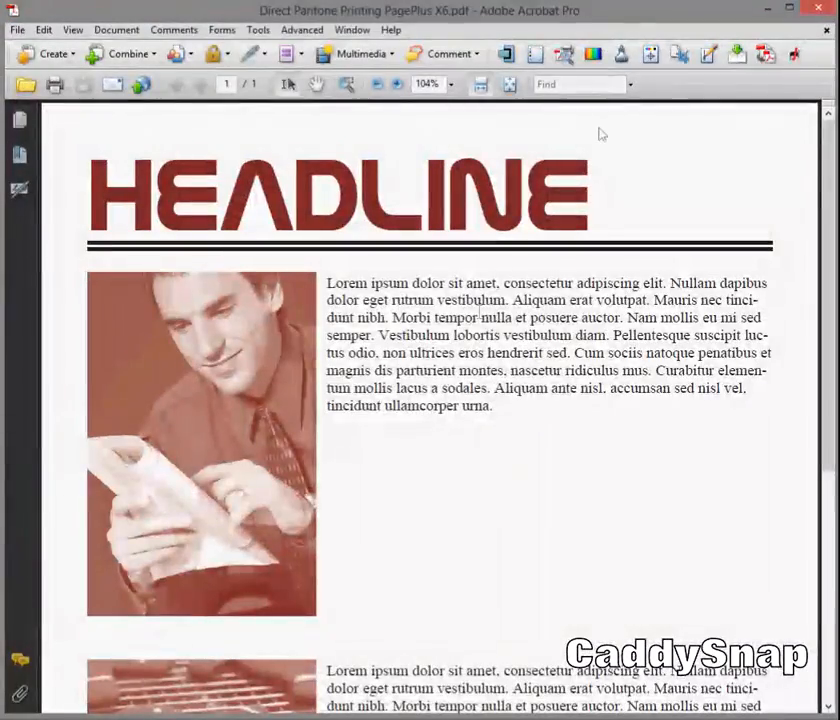
- Show Acrobat's Output Preview listing the Process Black and PANTONE 7623 C plates
left_click(448, 84)
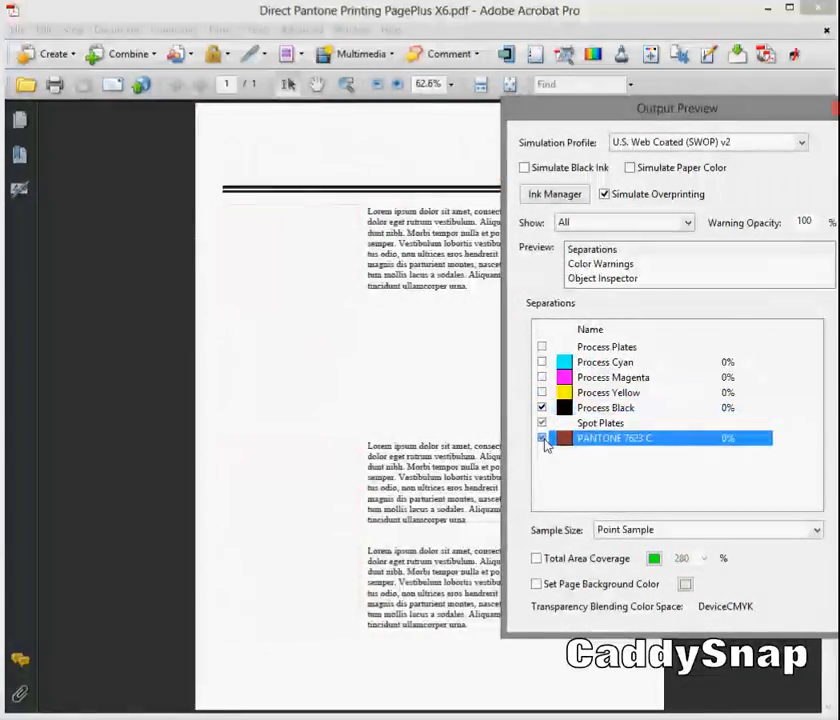
- Re-enable the PANTONE 7623 C and Process Black plates to view both together
left_click(542, 438)
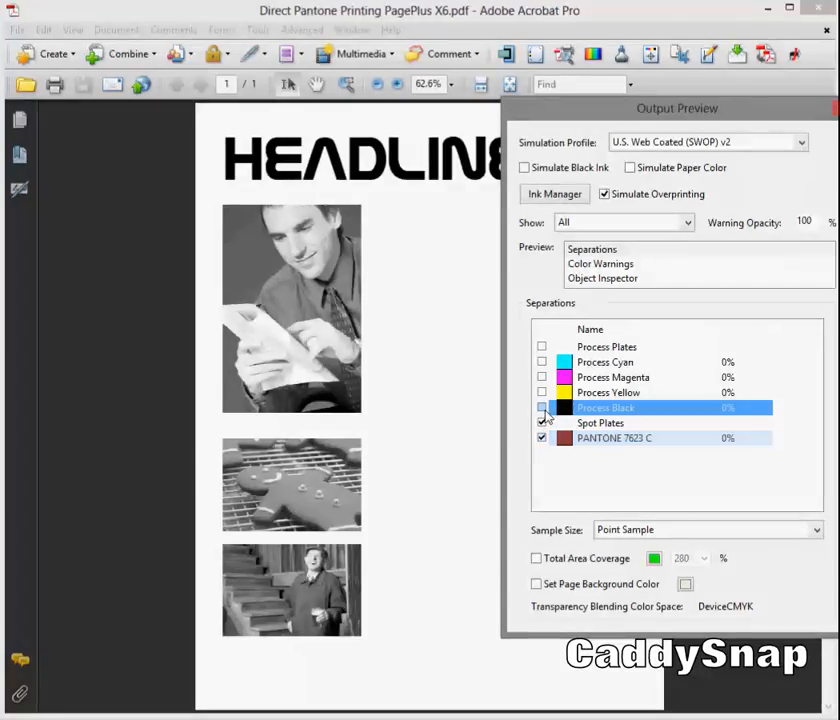
left_click(542, 408)
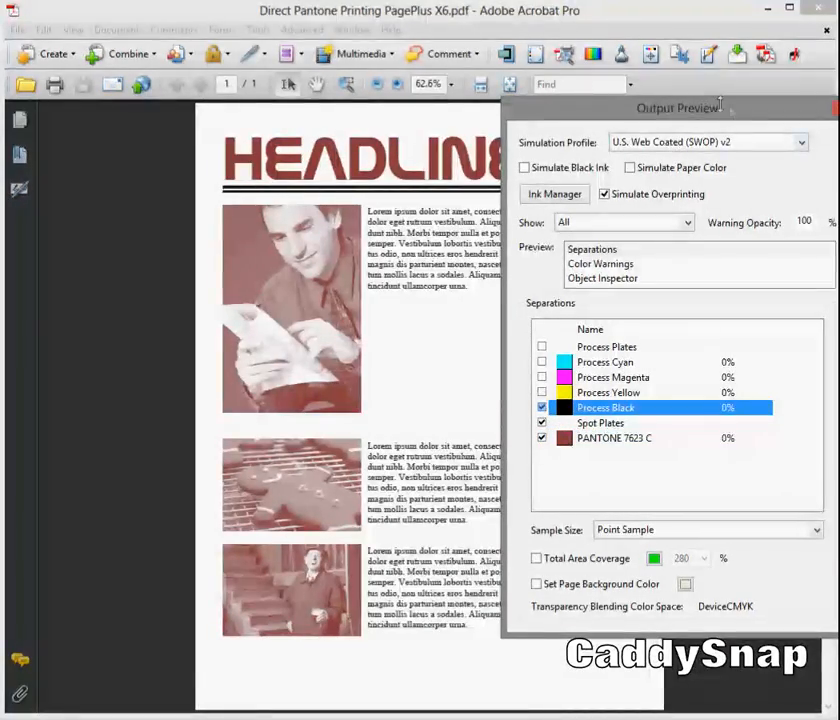